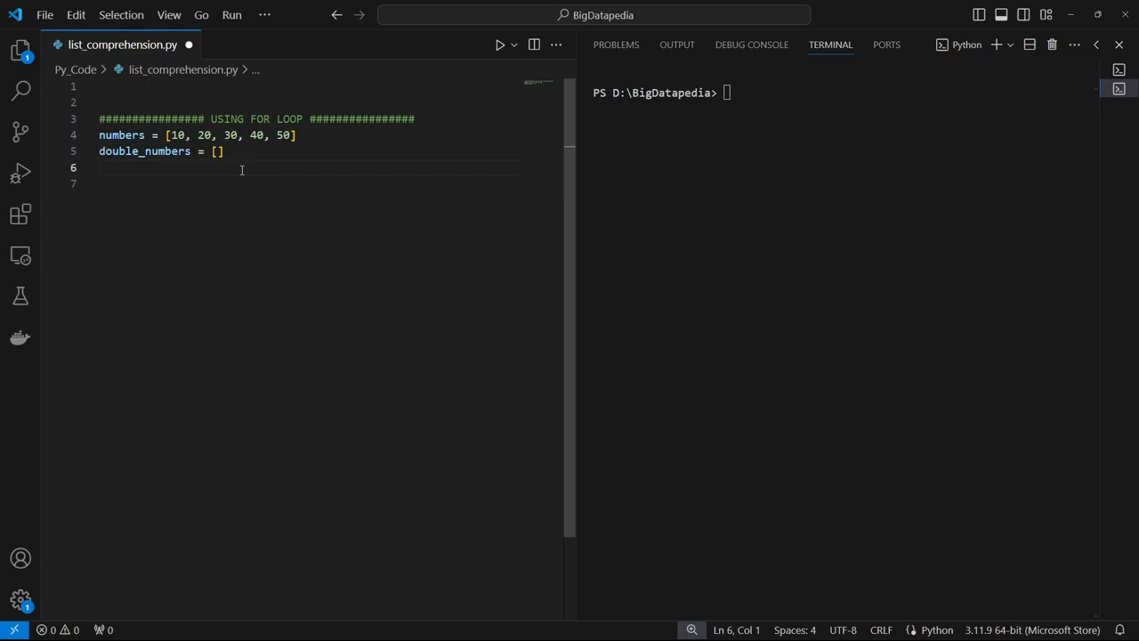
type("# for loop")
type("for x in numbers:")
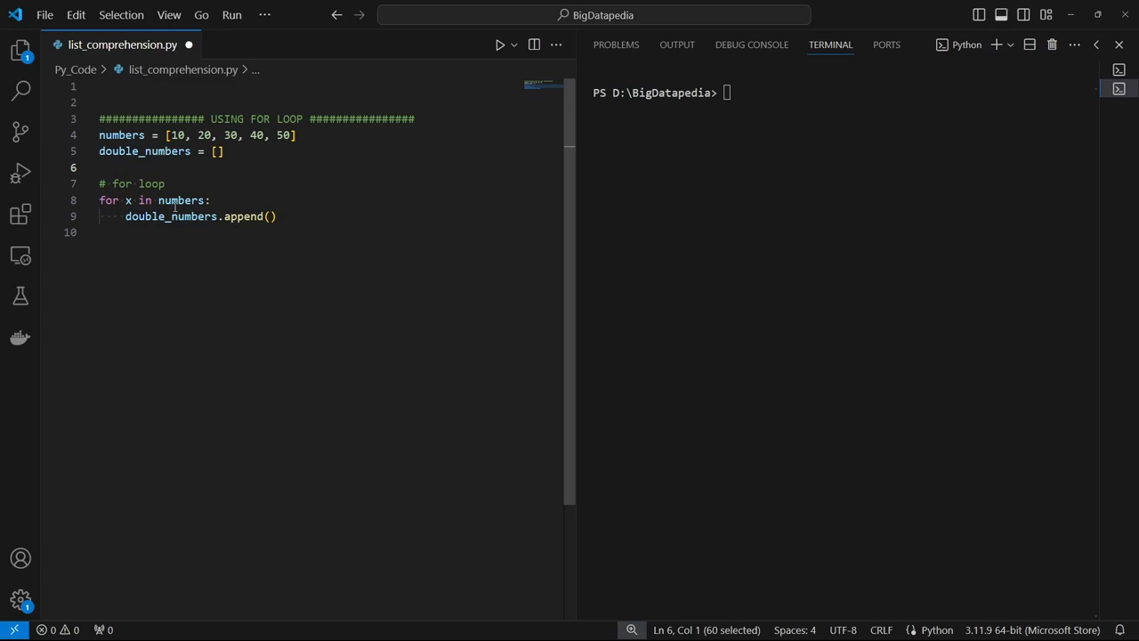
mouse_move(128, 200)
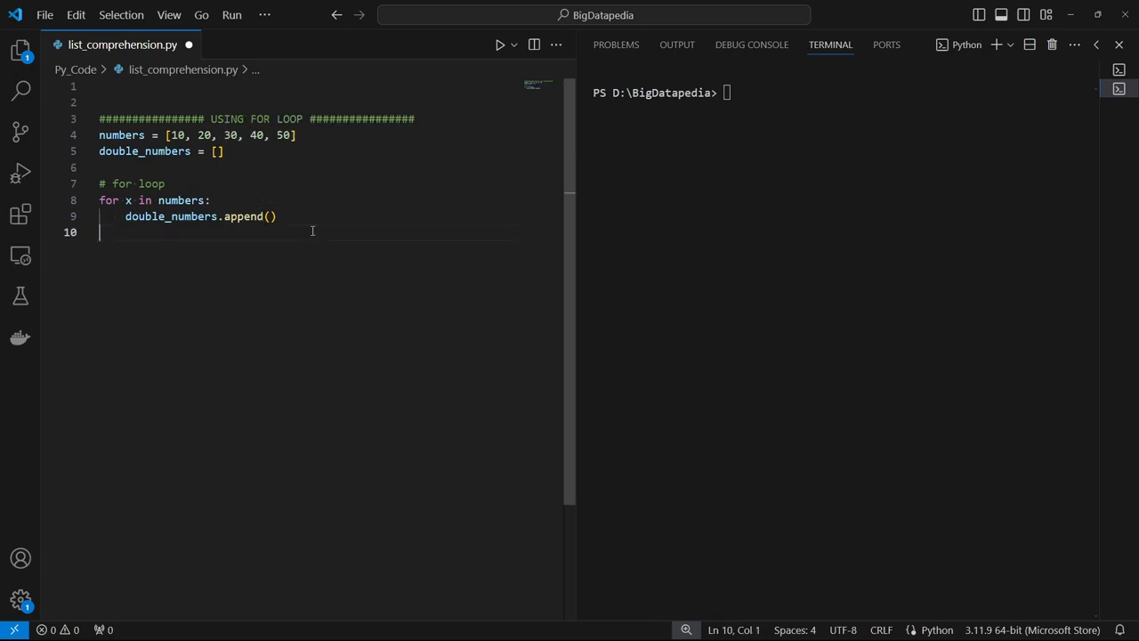
type("x + x")
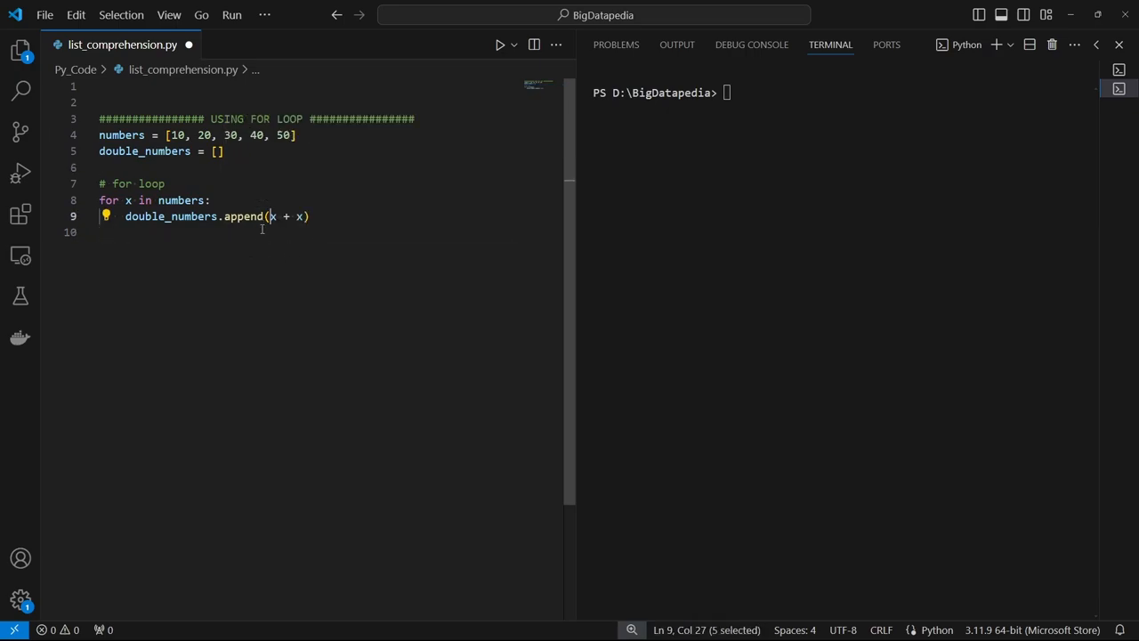
mouse_move(297, 232)
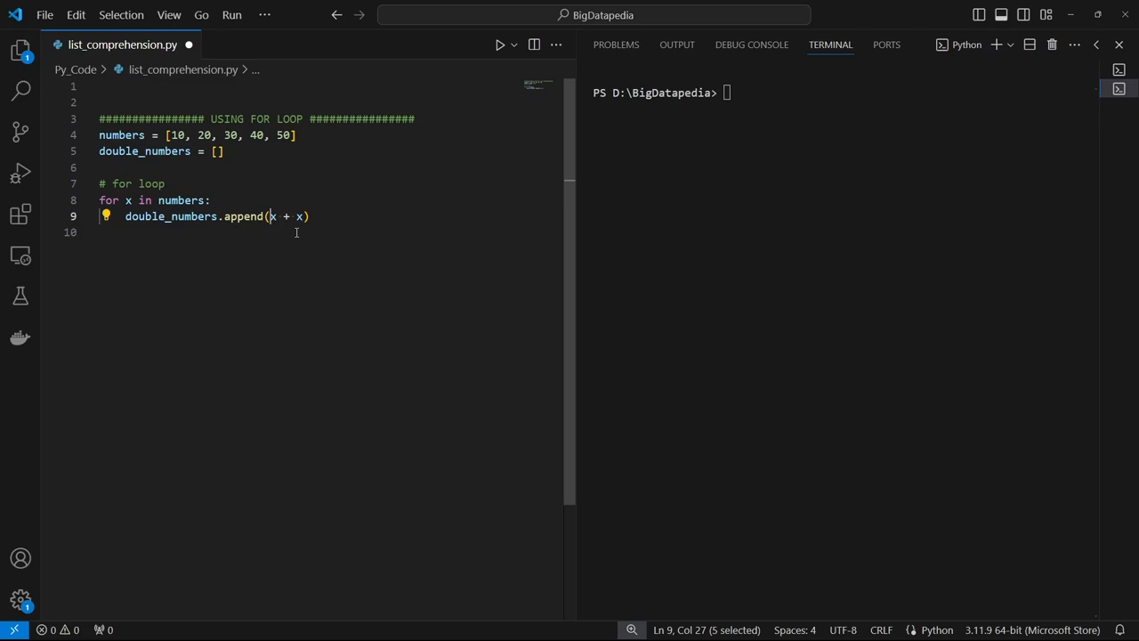
mouse_move(351, 251)
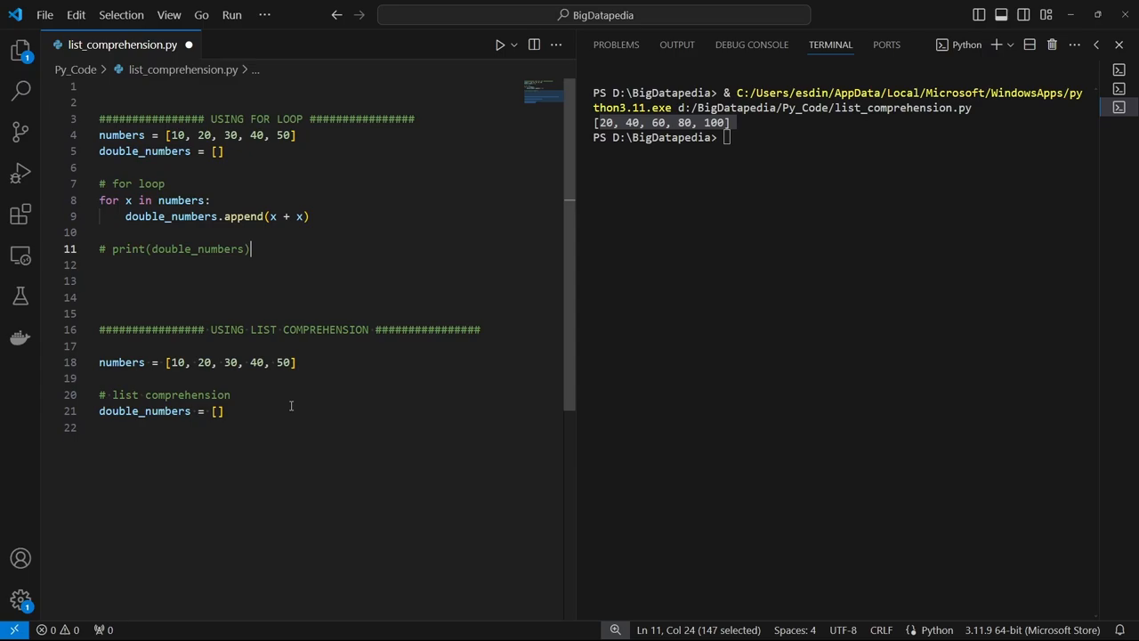
mouse_move(179, 373)
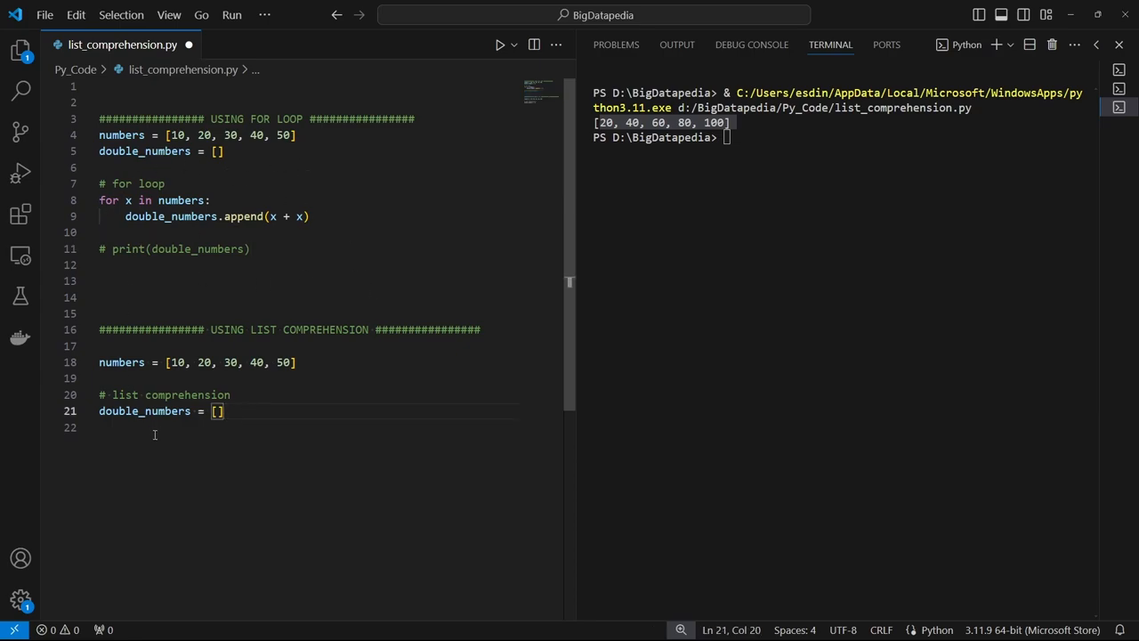
mouse_move(319, 430)
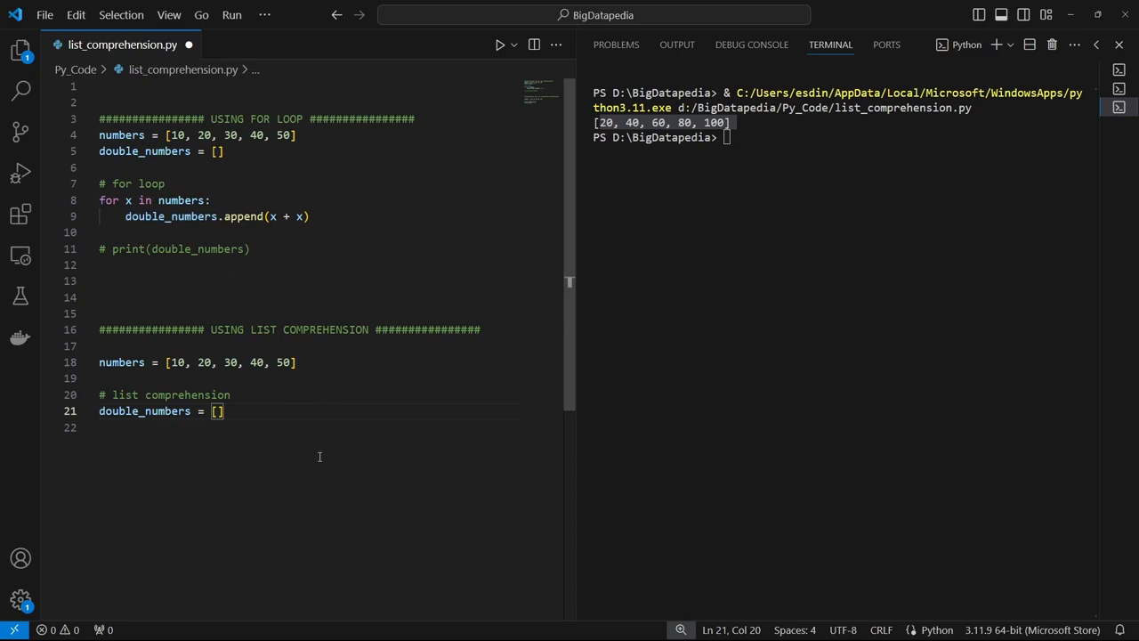
type("for x in numbers")
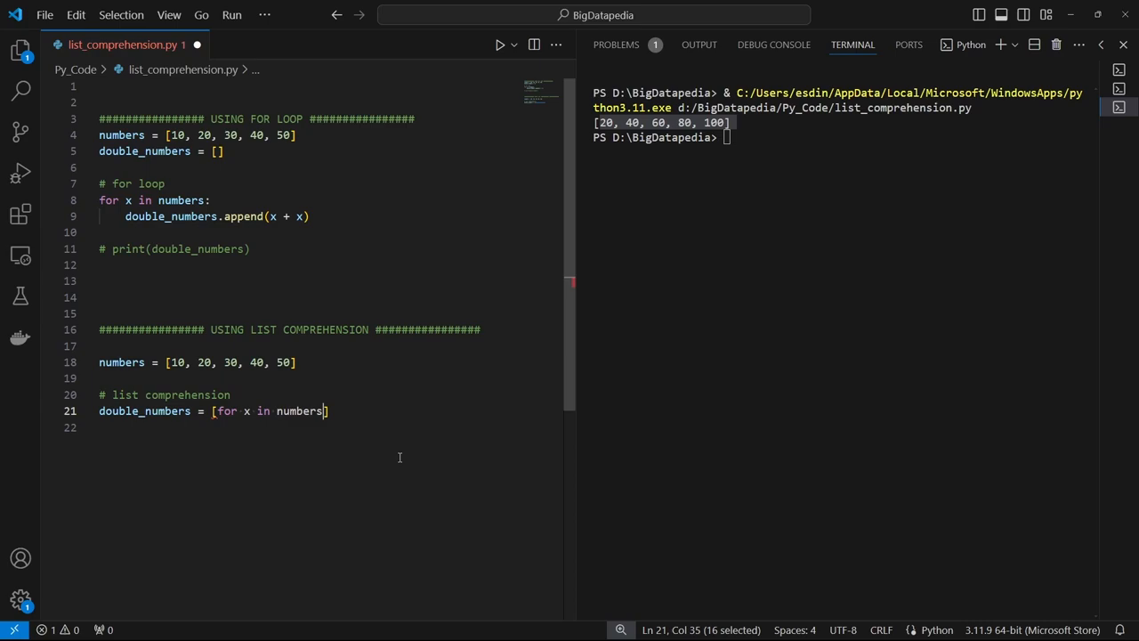
mouse_move(332, 431)
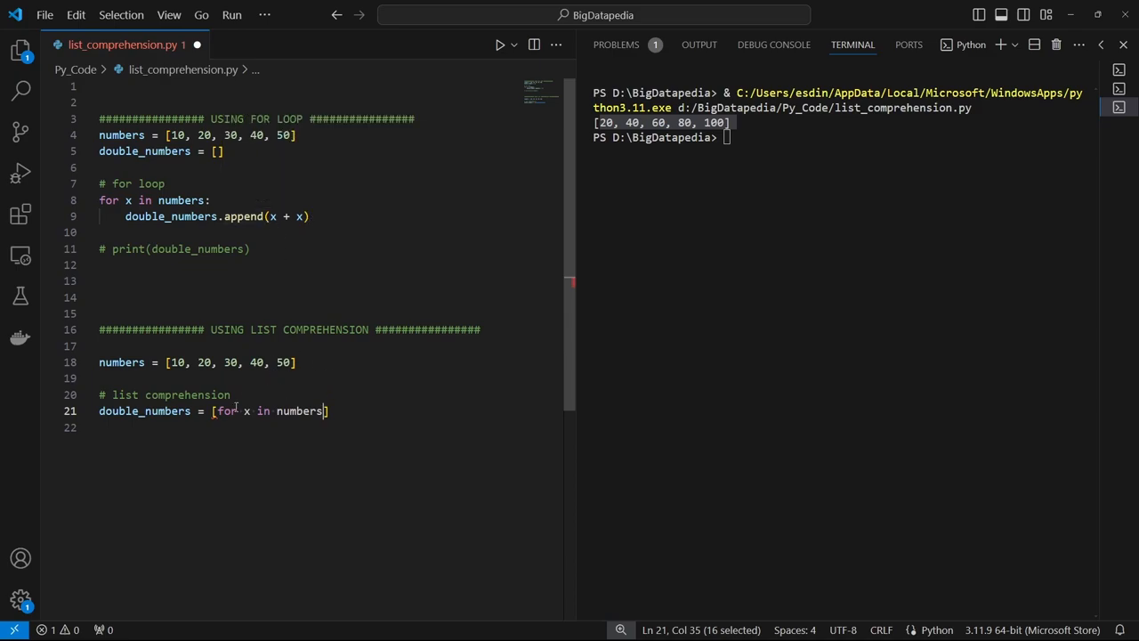
type("x + x")
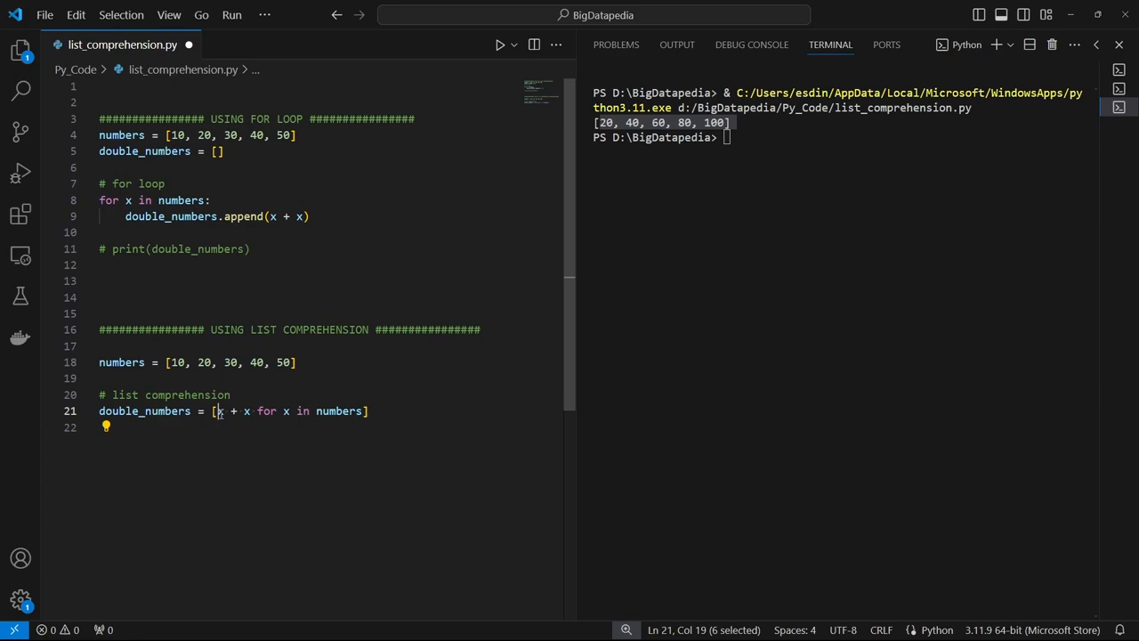